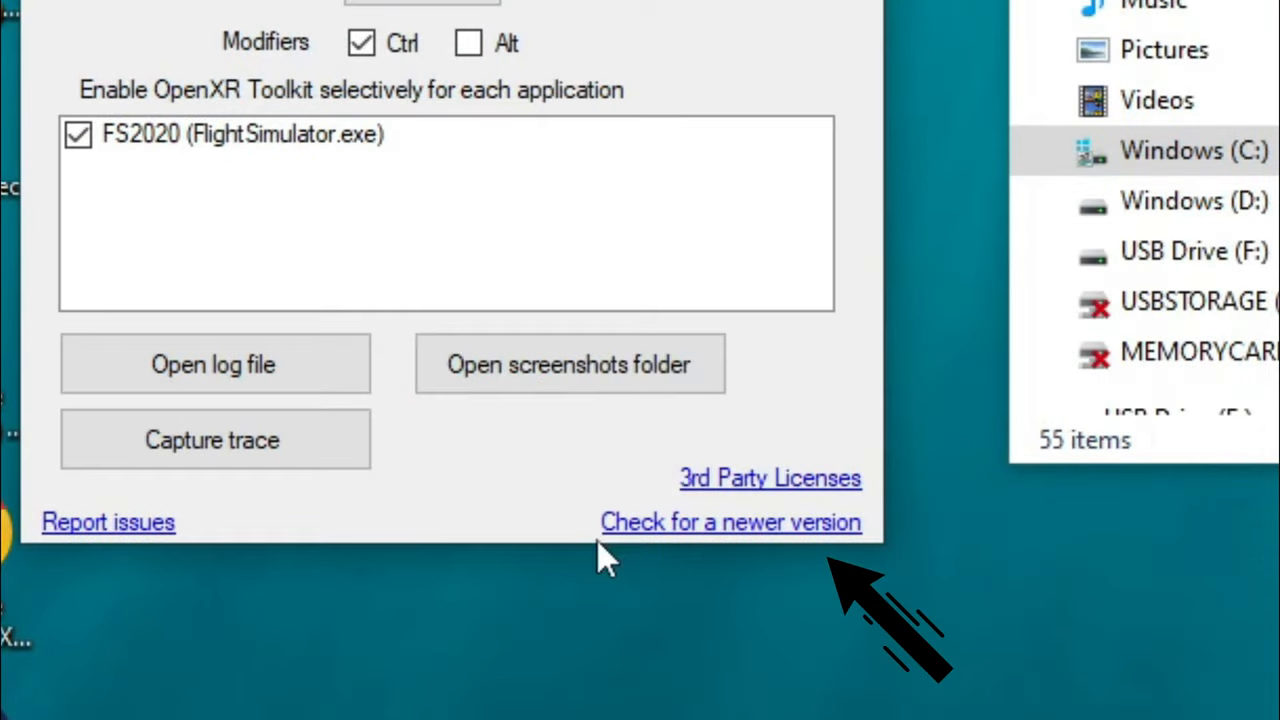
pyautogui.moveTo(638, 550)
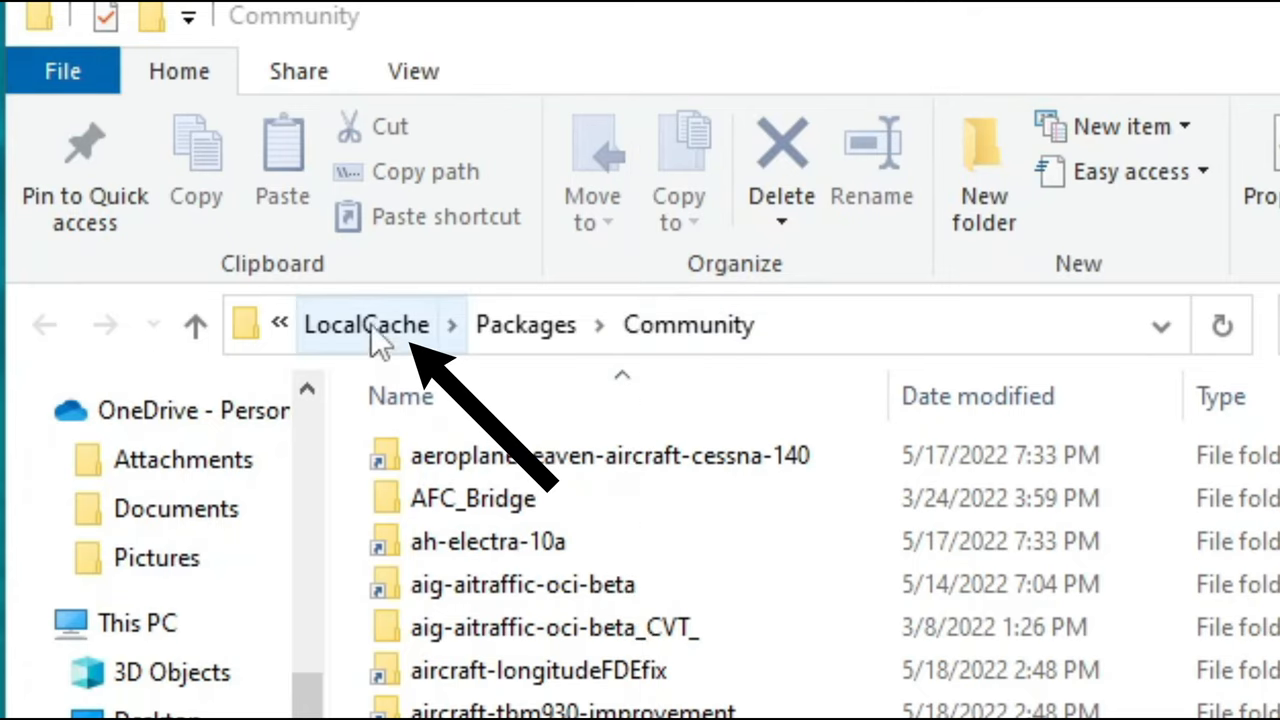
# From the LocalCache folder, send UserCfg.opt to Notepad++ via Edit with Notepad++.
pyautogui.click(368, 324)
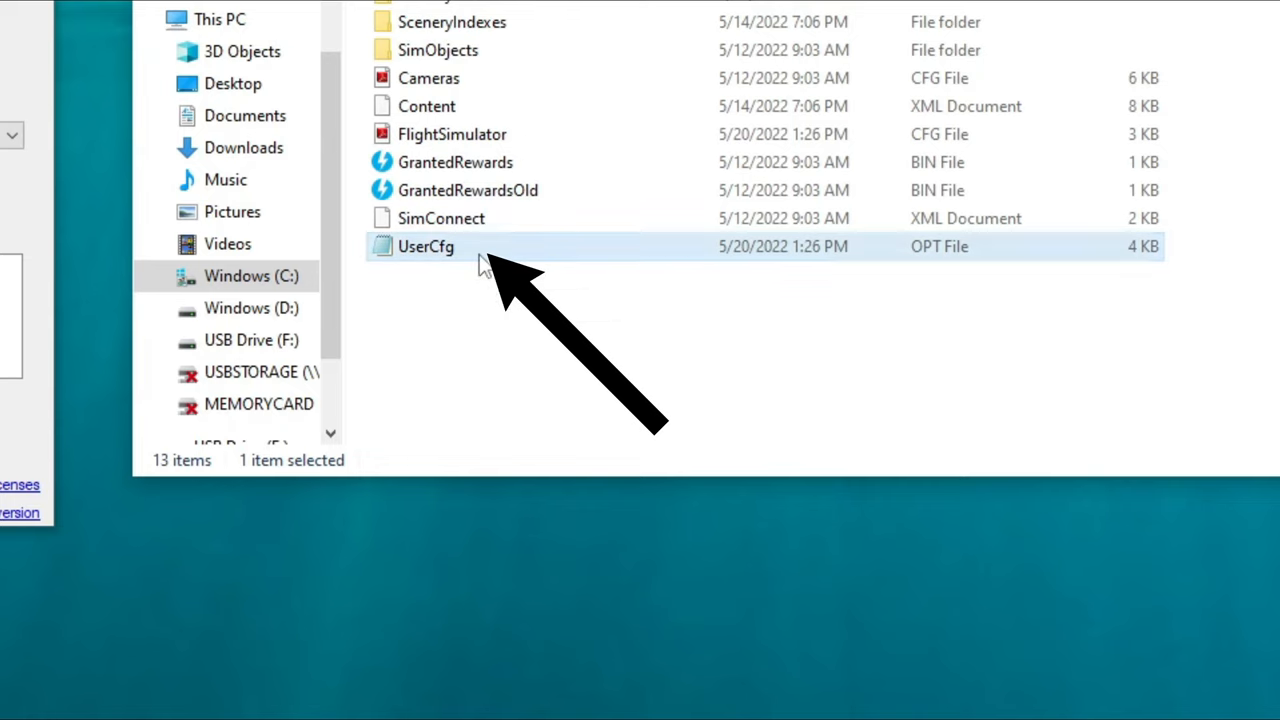
pyautogui.click(426, 246)
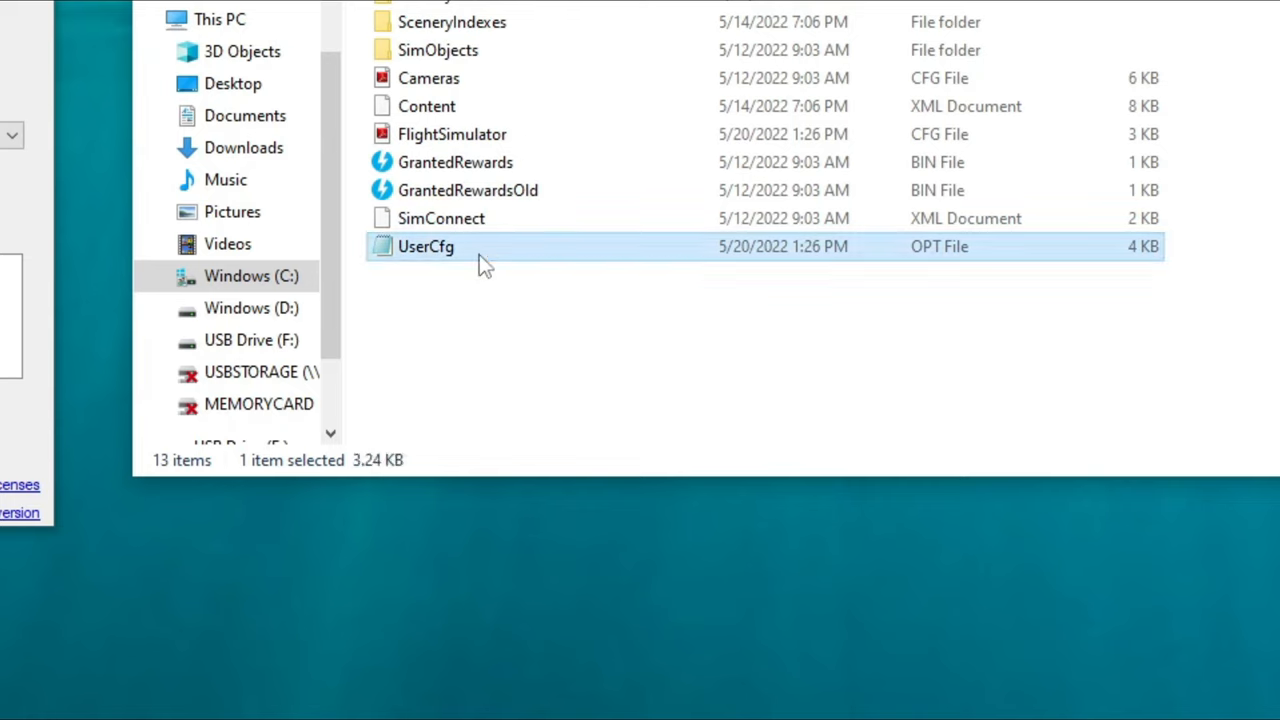
pyautogui.rightClick(426, 246)
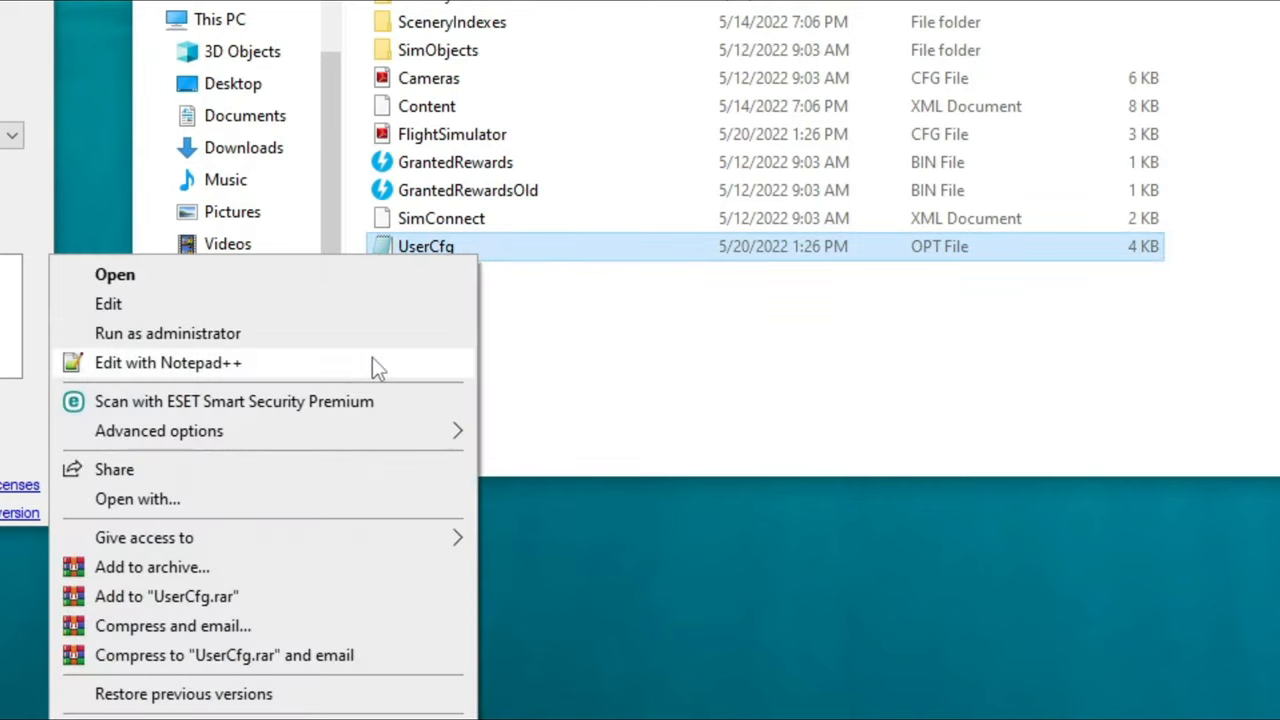
pyautogui.moveTo(324, 368)
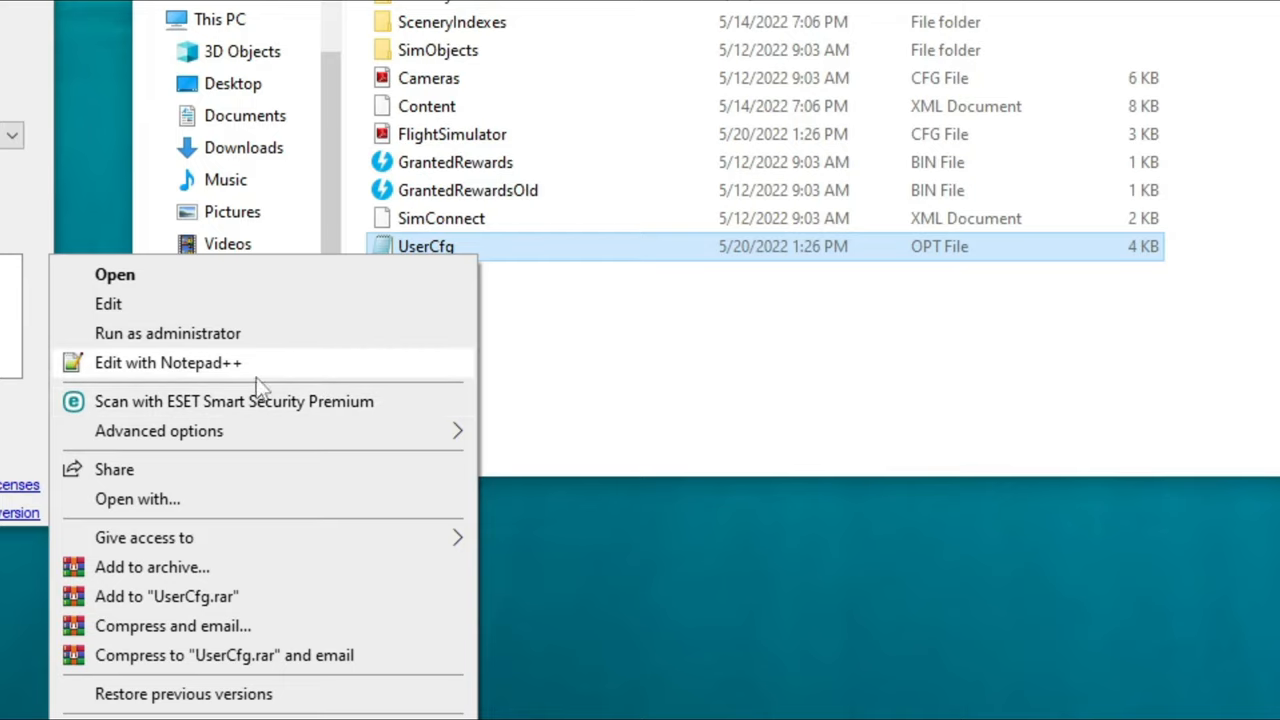
pyautogui.click(168, 362)
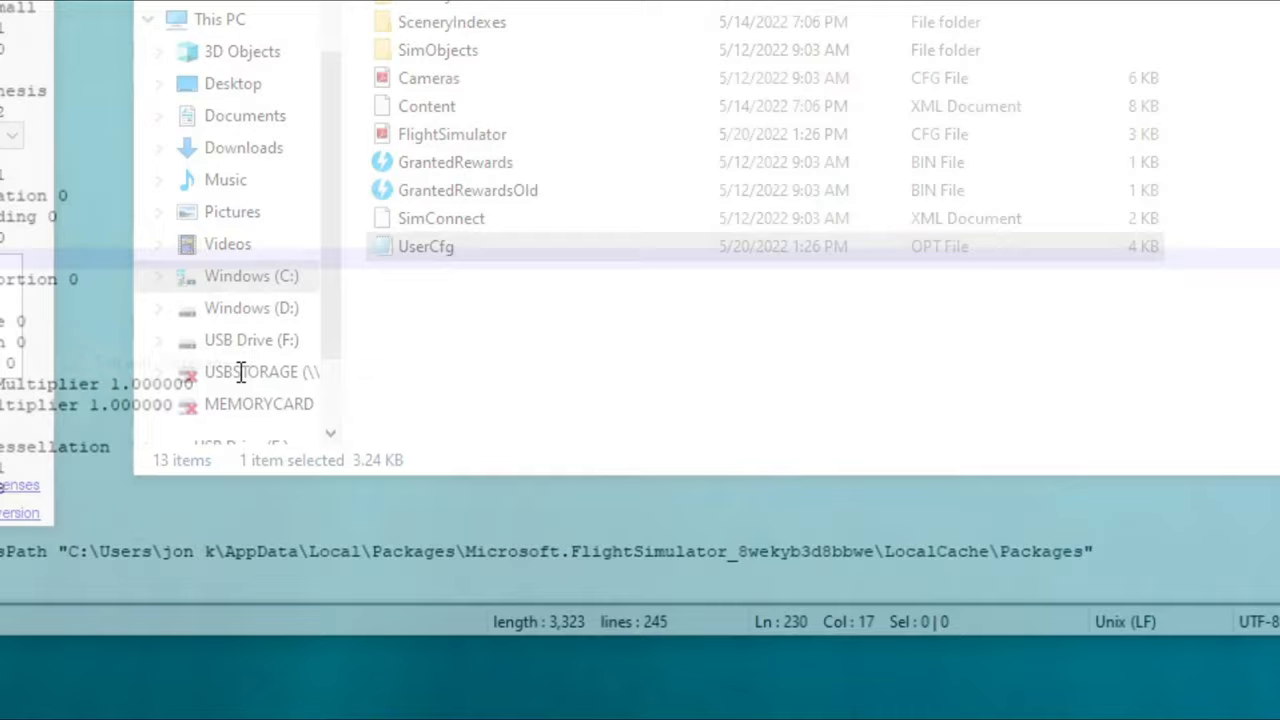
# Scroll UserCfg.opt down to the {PostProcess block near line 225 and place the cursor there.
pyautogui.doubleClick(426, 246)
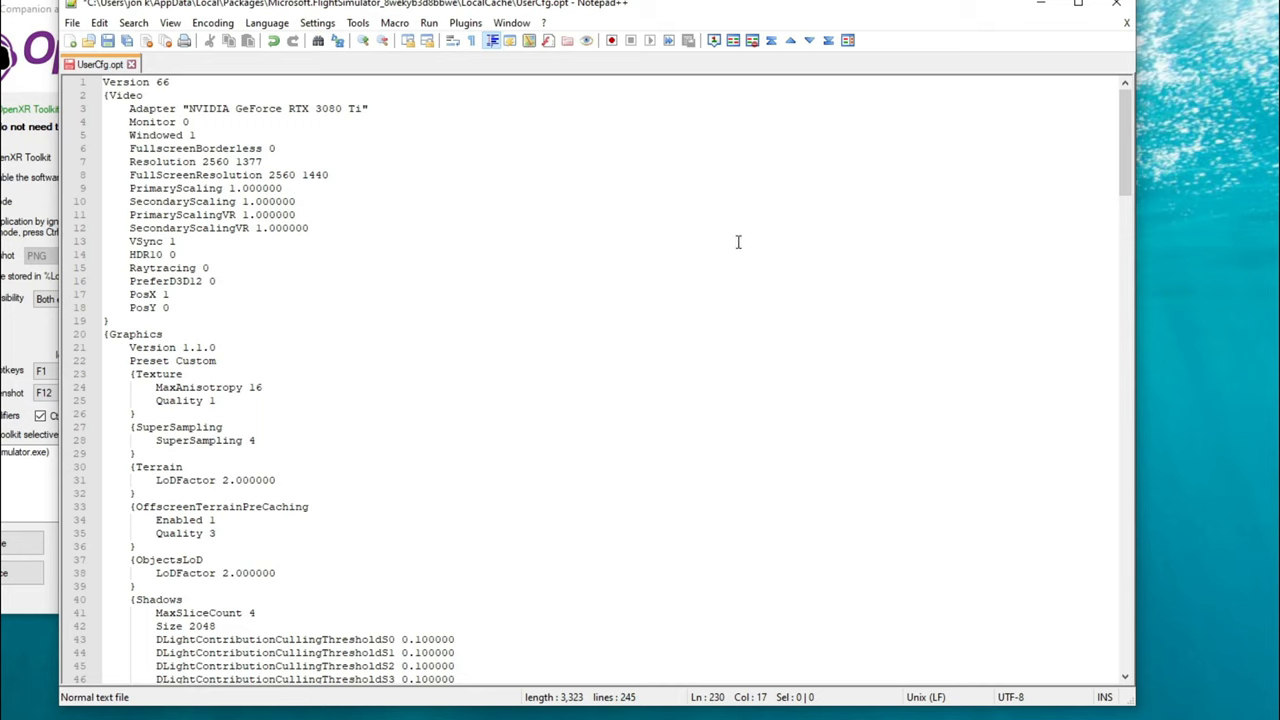
pyautogui.scroll(-3)
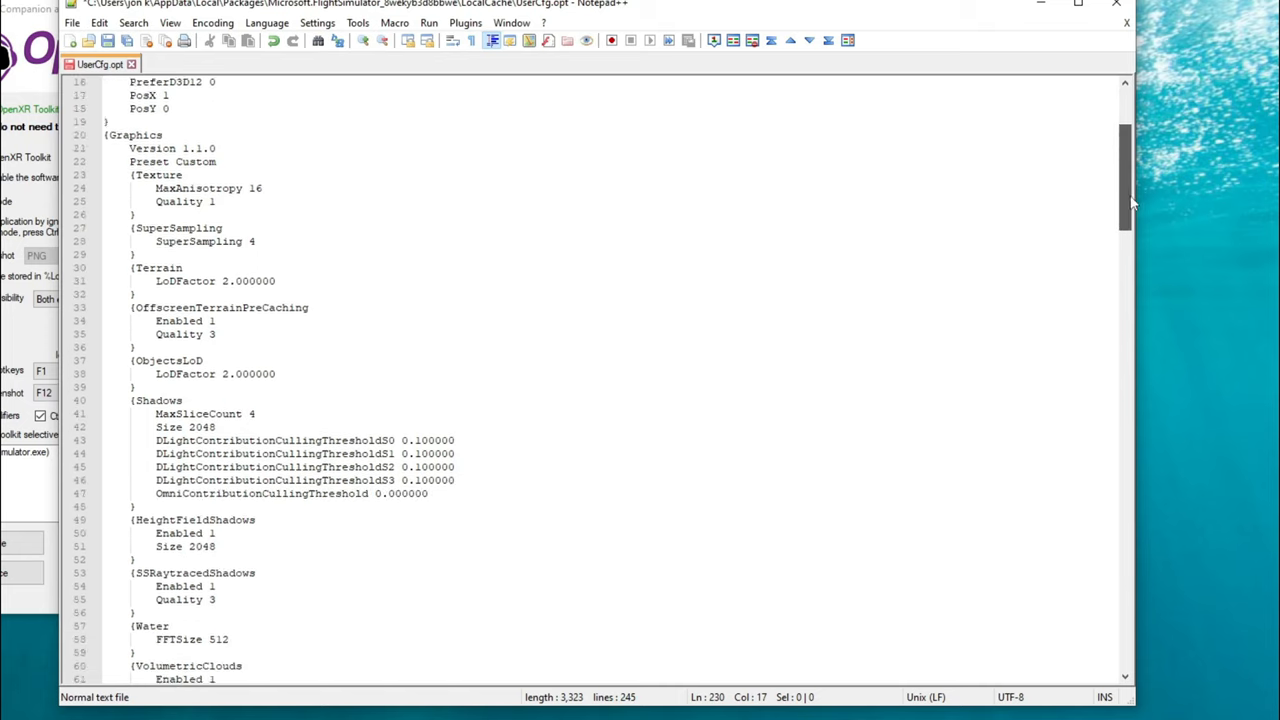
pyautogui.scroll(-3)
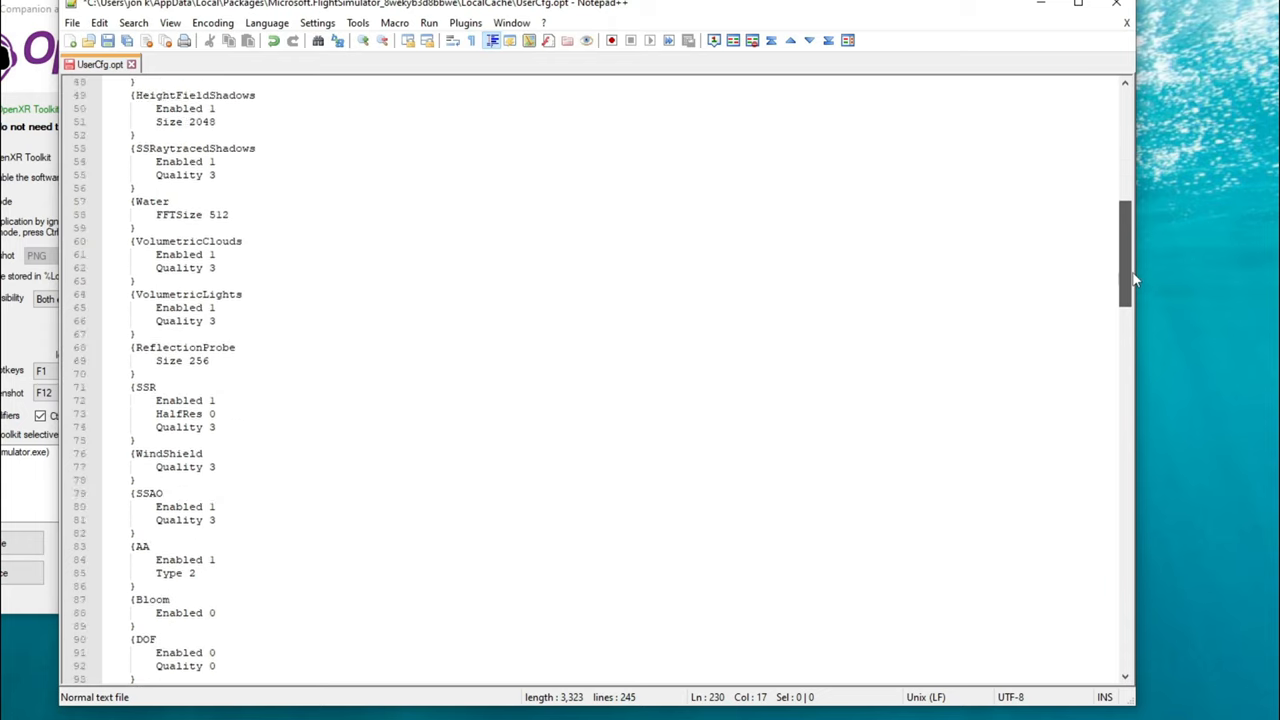
pyautogui.scroll(-3)
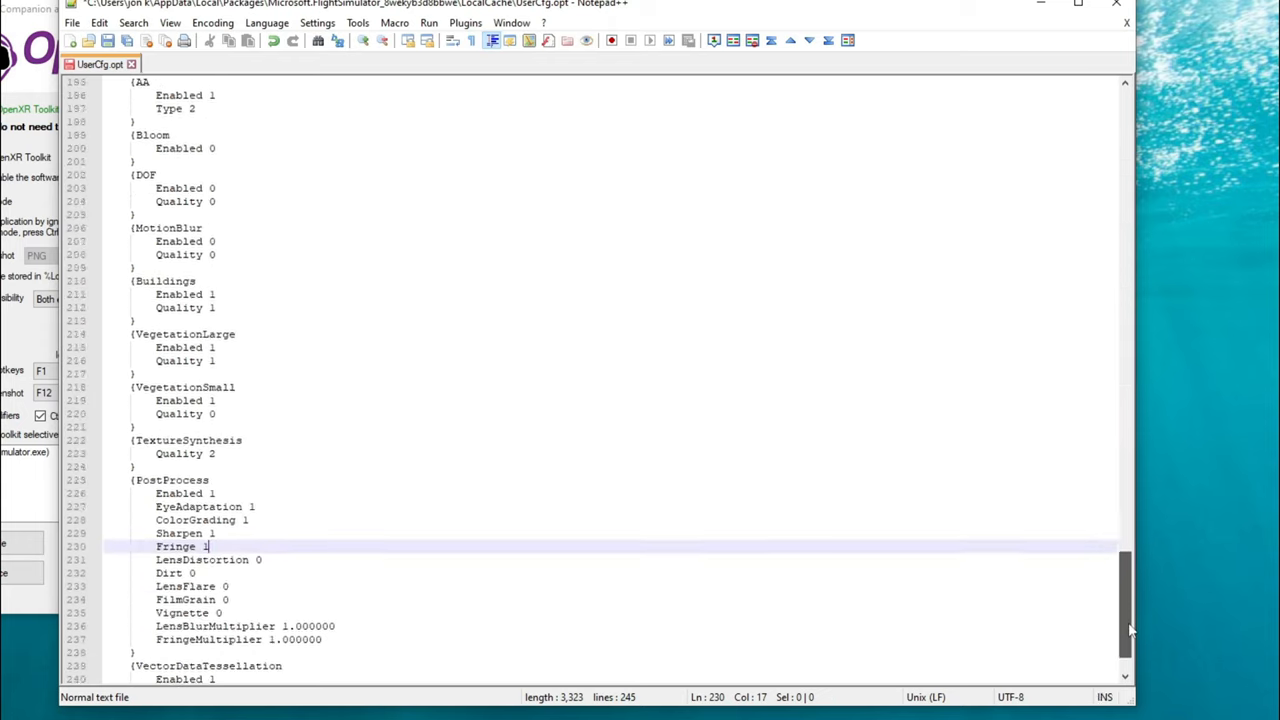
pyautogui.scroll(-3)
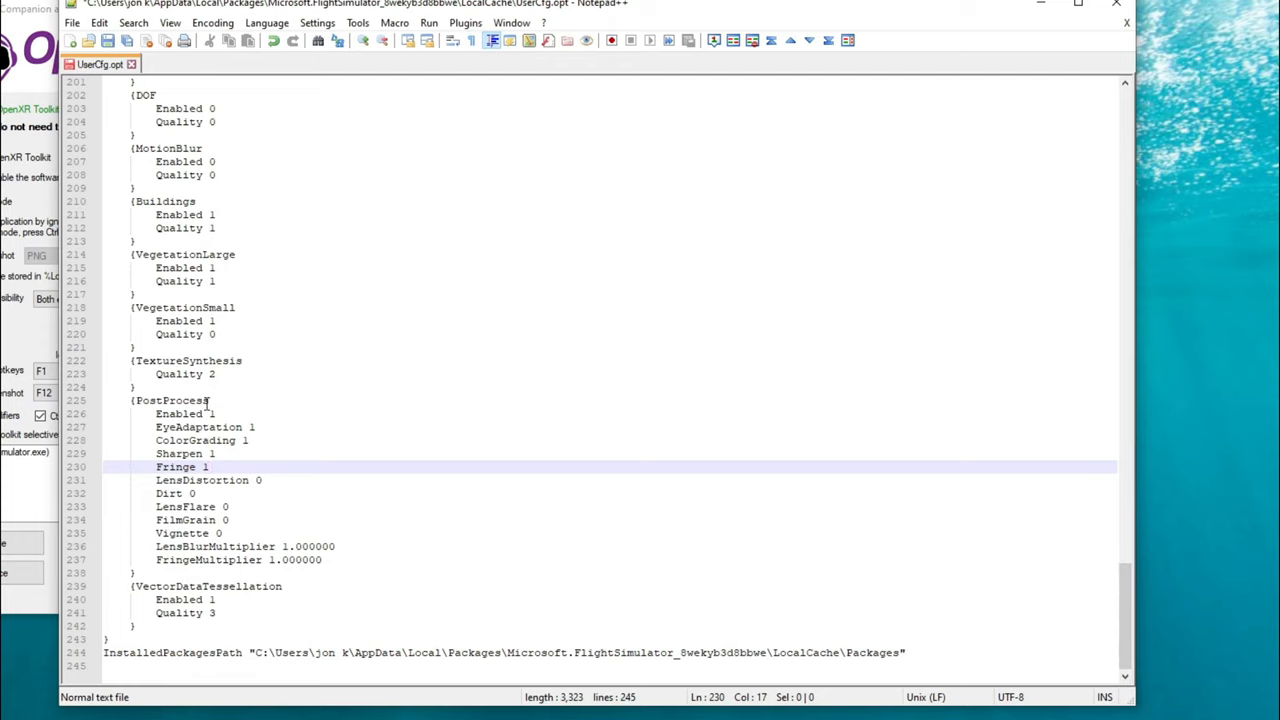
pyautogui.click(210, 400)
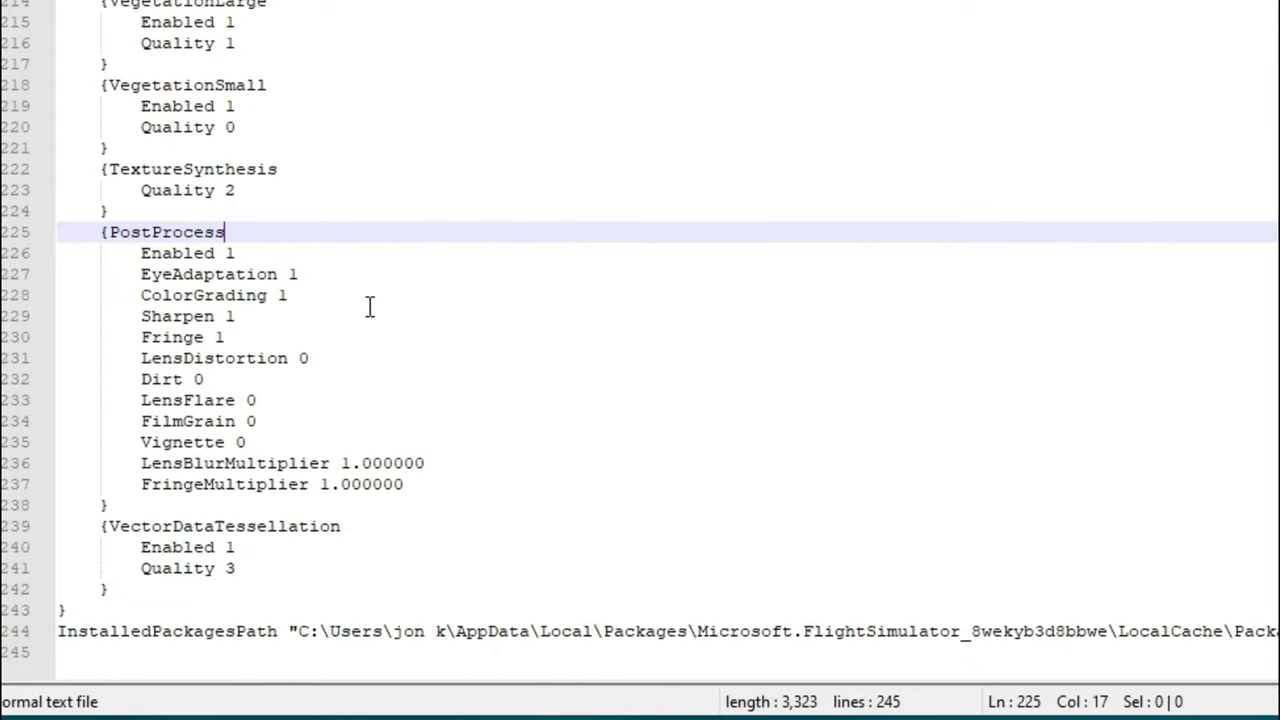
pyautogui.moveTo(350, 268)
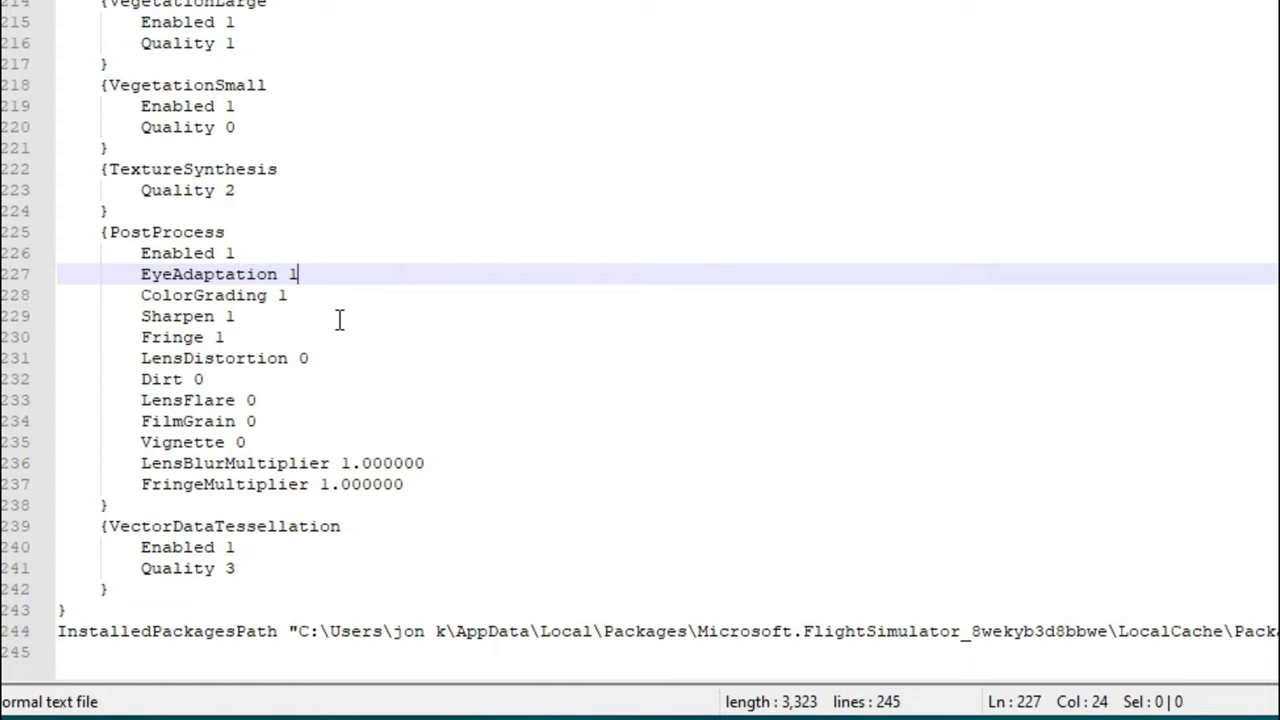
# Set EyeAdaptation, ColorGrading, Sharpen, Fringe, LensDistortion, Dirt, LensFlare, FilmGrain and Vignette to 0.
pyautogui.write('0')
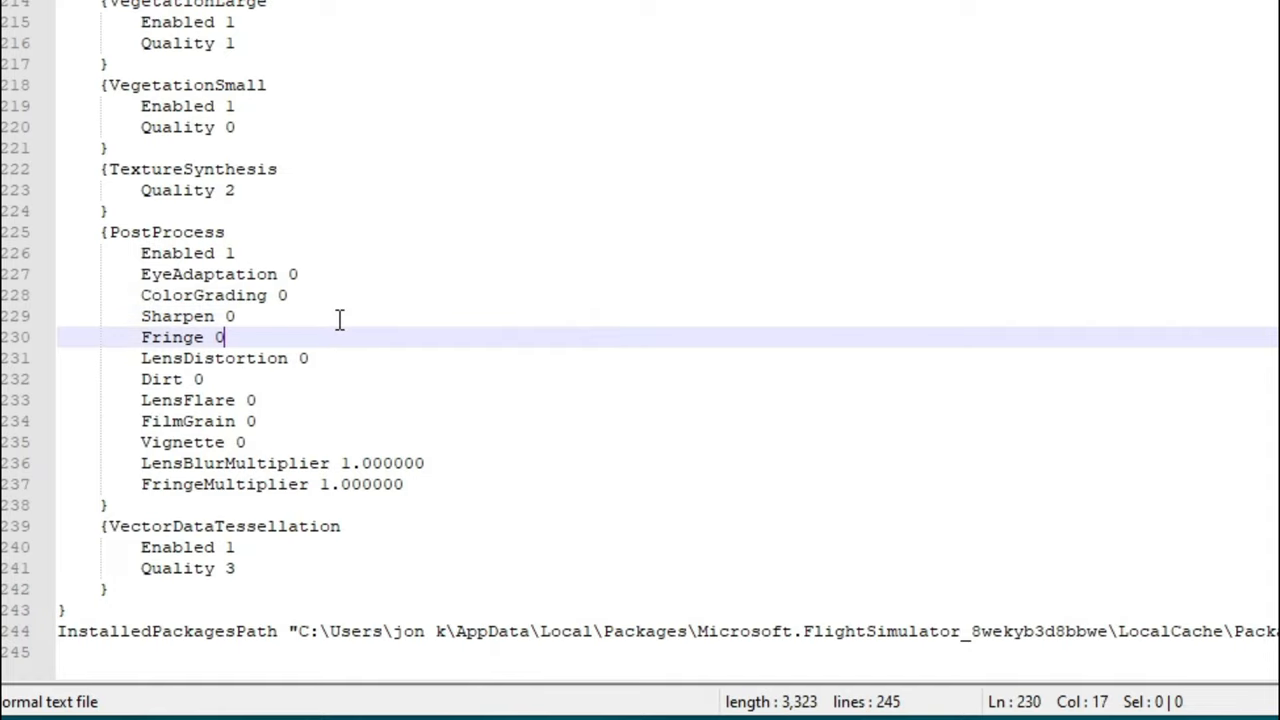
pyautogui.moveTo(170, 442)
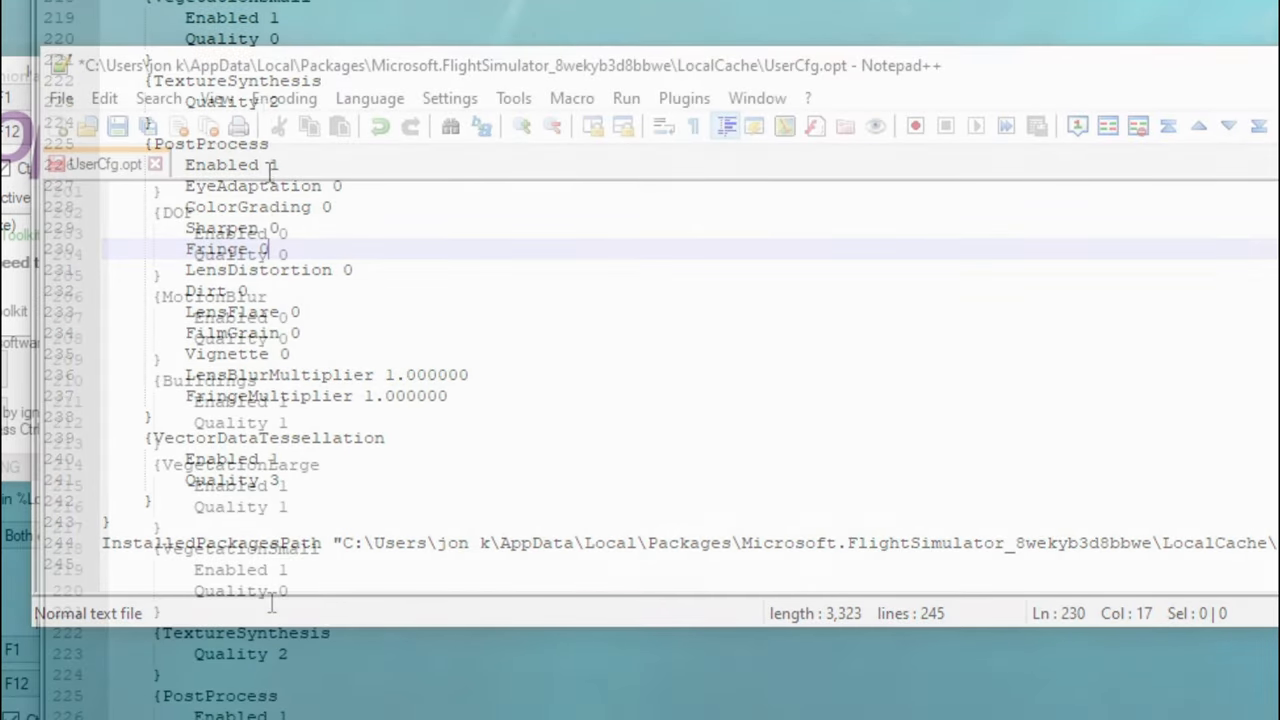
pyautogui.click(60, 98)
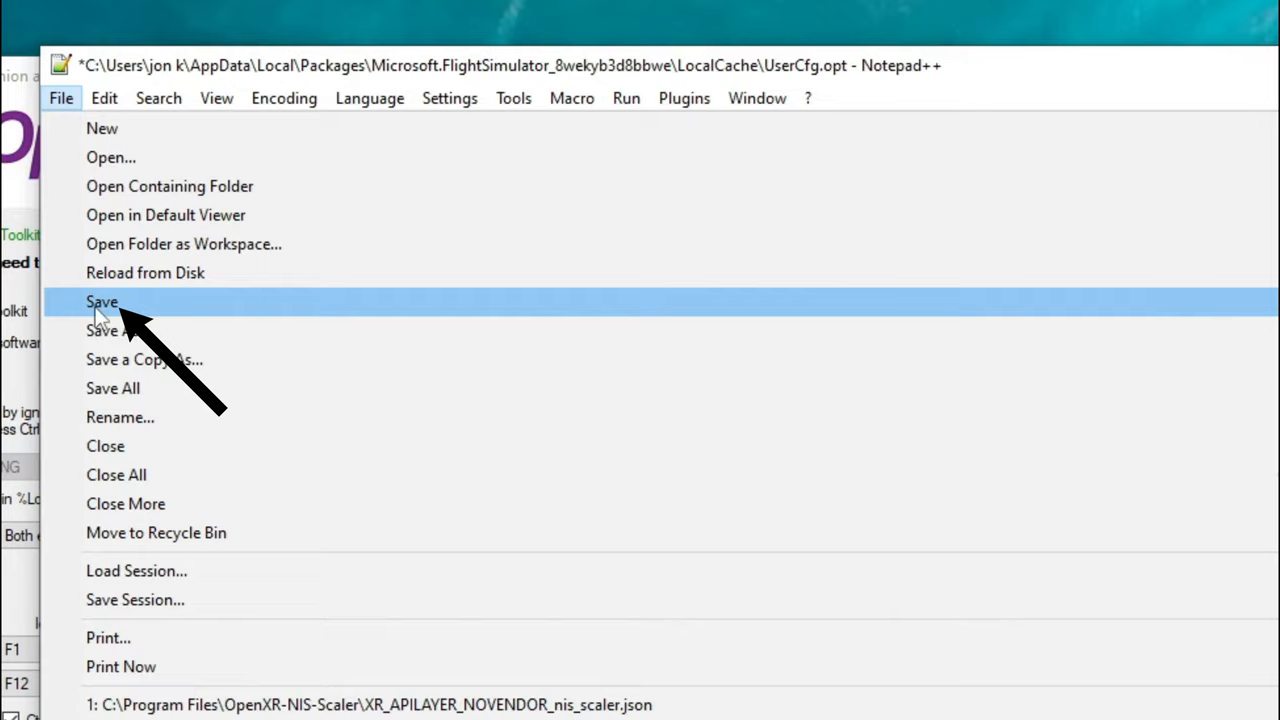
# Save UserCfg.opt with all PostProcess values at 0.
pyautogui.click(102, 302)
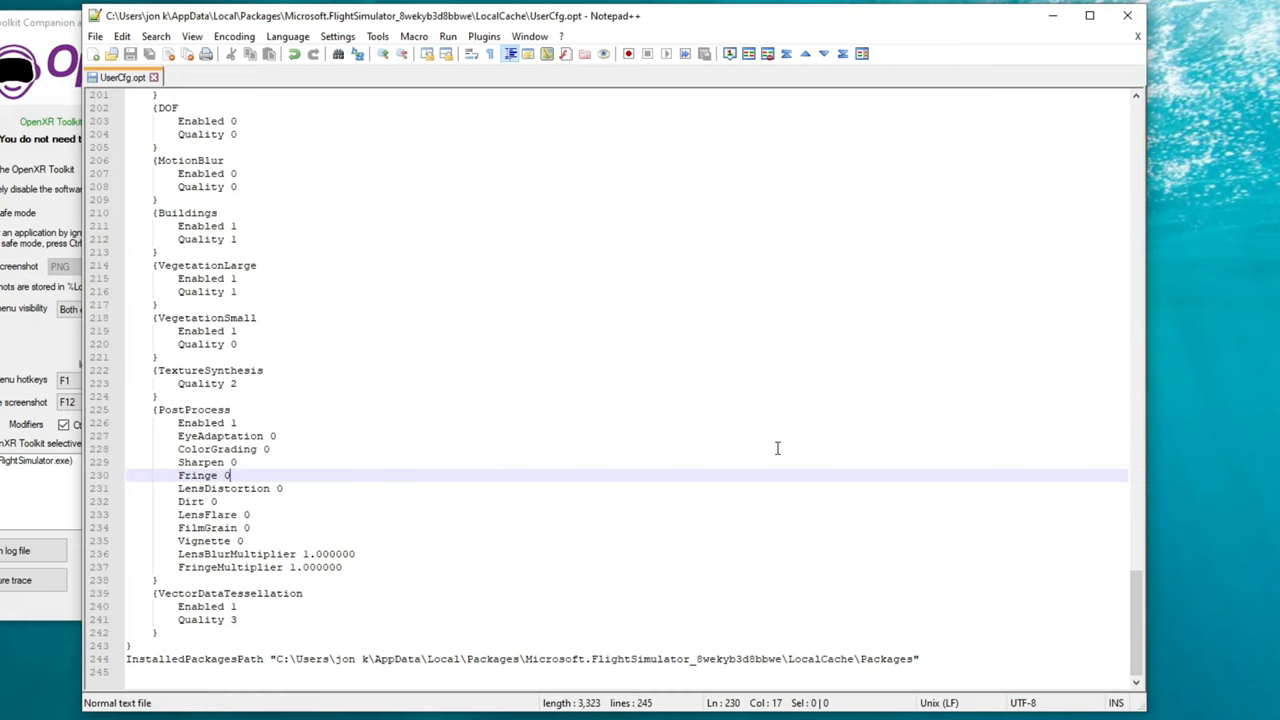
pyautogui.moveTo(652, 432)
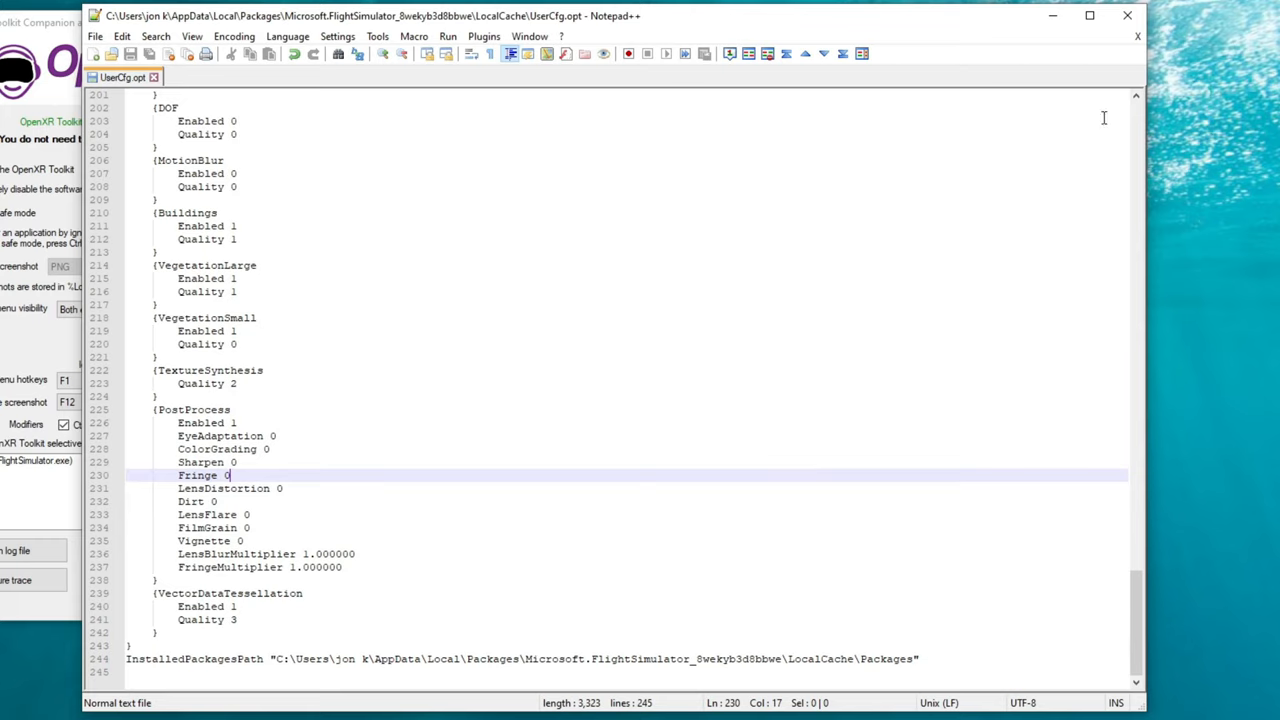
pyautogui.moveTo(1128, 16)
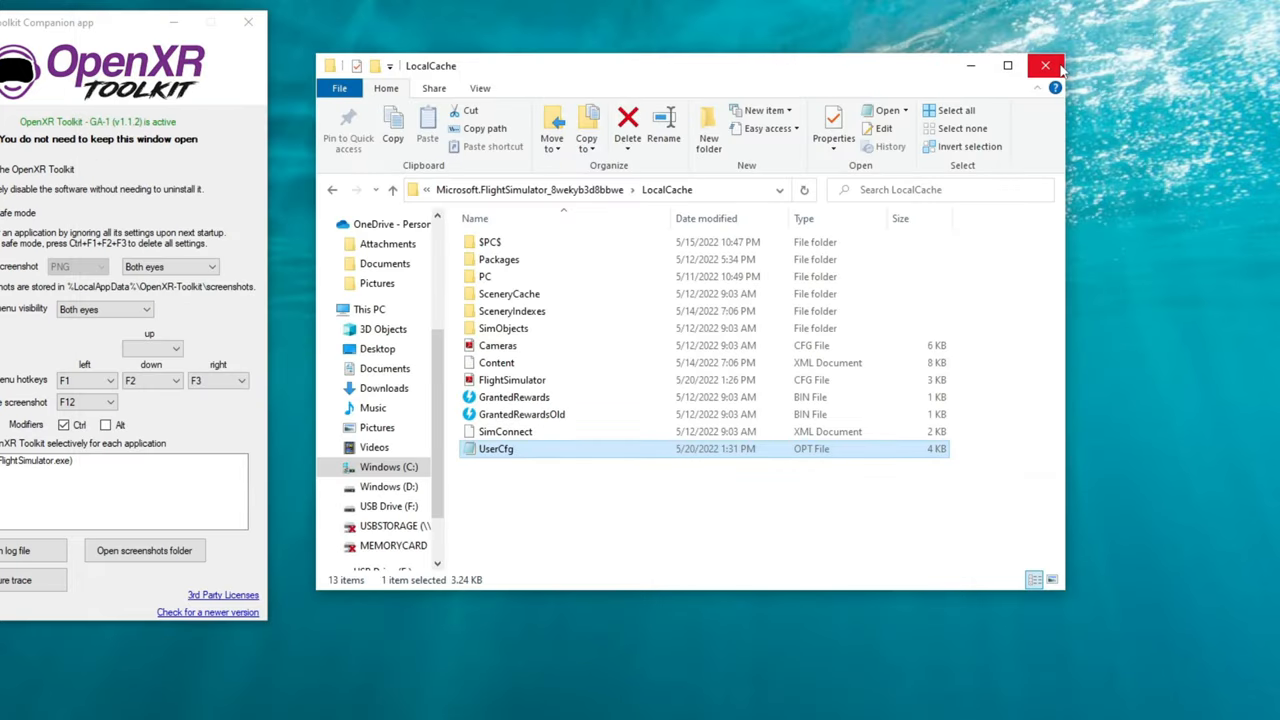
# Close the LocalCache Explorer window and the OpenXR Toolkit companion app window.
pyautogui.click(1046, 64)
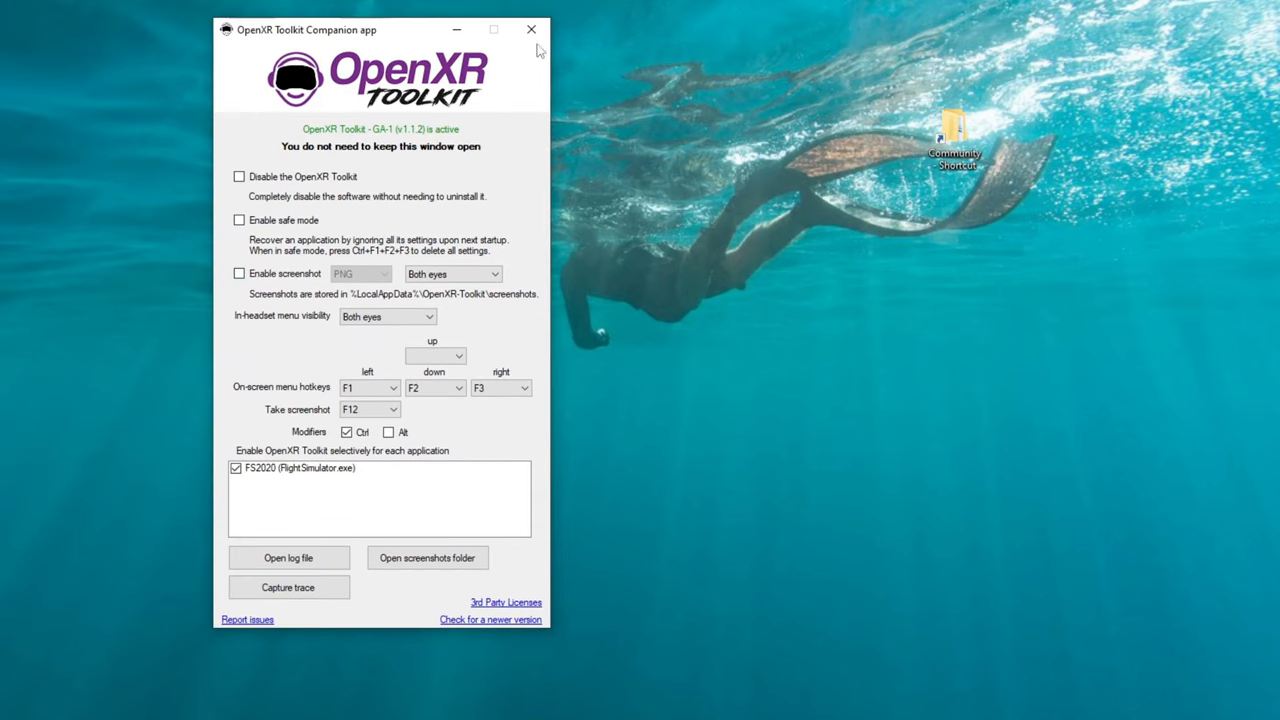
pyautogui.click(532, 30)
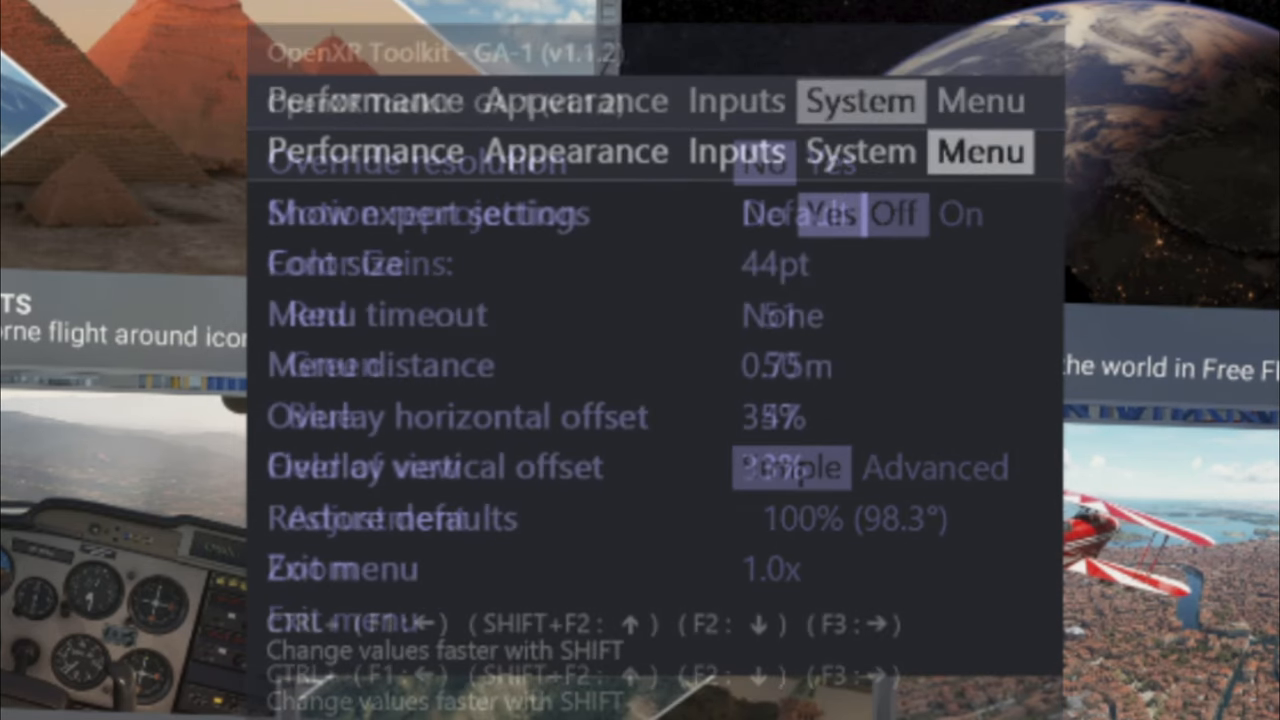
# Set Show expert settings to Yes on the Menu tab.
pyautogui.click(978, 152)
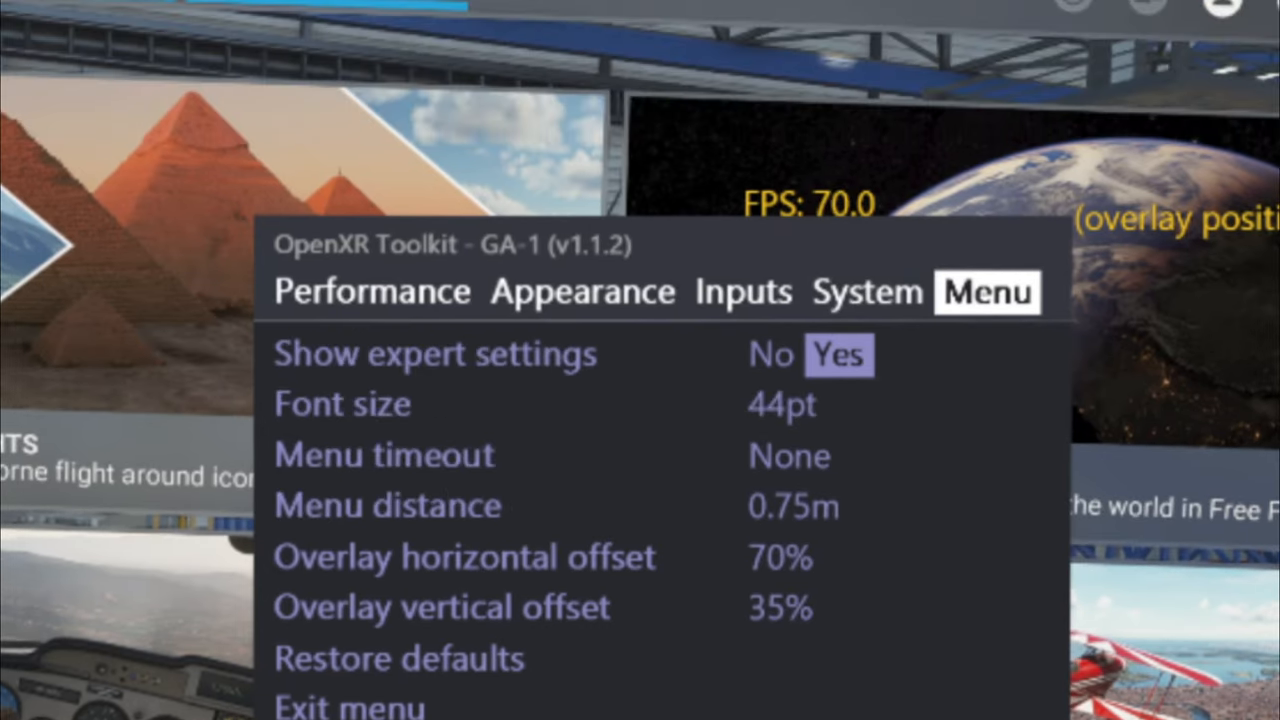
# Set Performance overlay to FPS, offsets 77% horizontal and 26% vertical, and exit the menu.
pyautogui.click(370, 292)
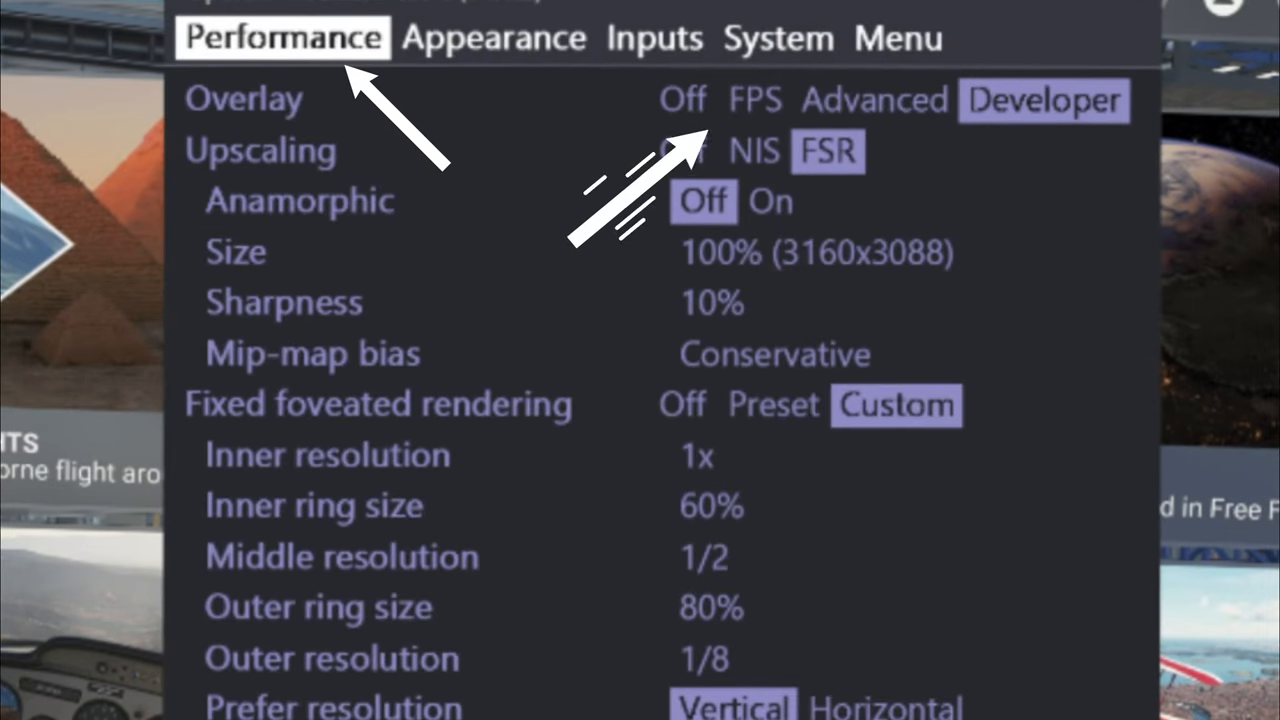
pyautogui.click(754, 100)
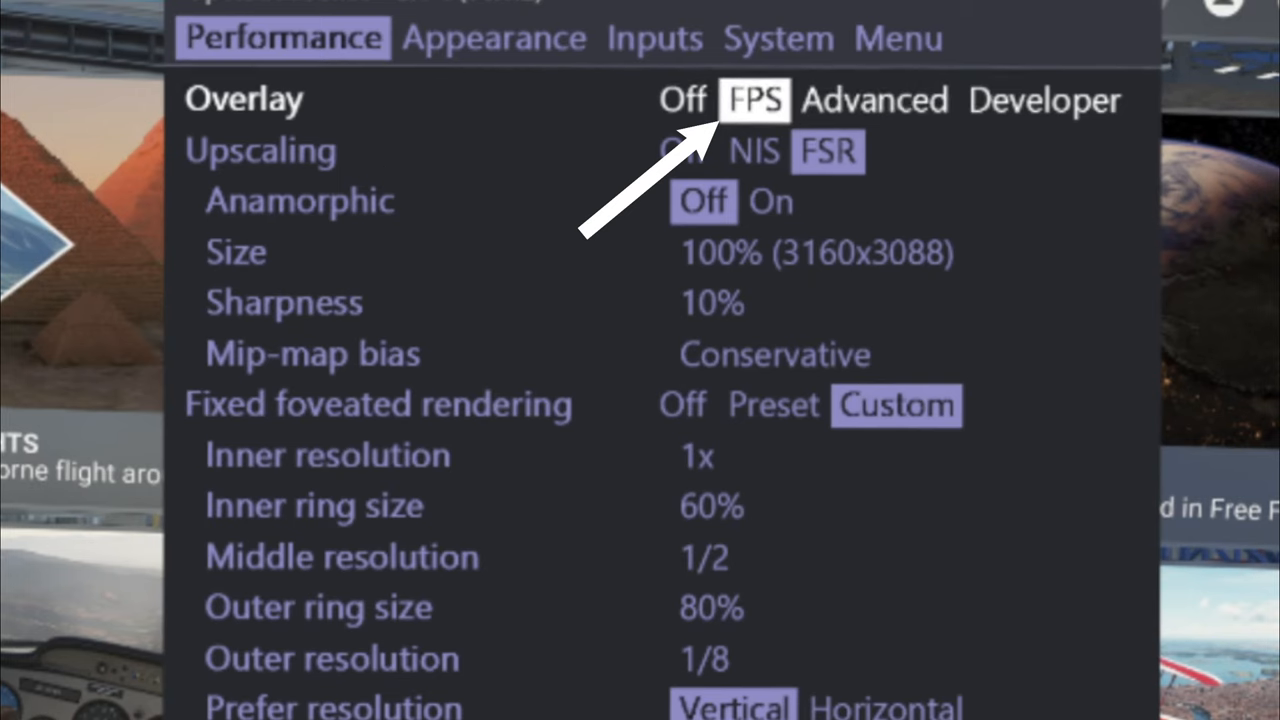
pyautogui.click(896, 38)
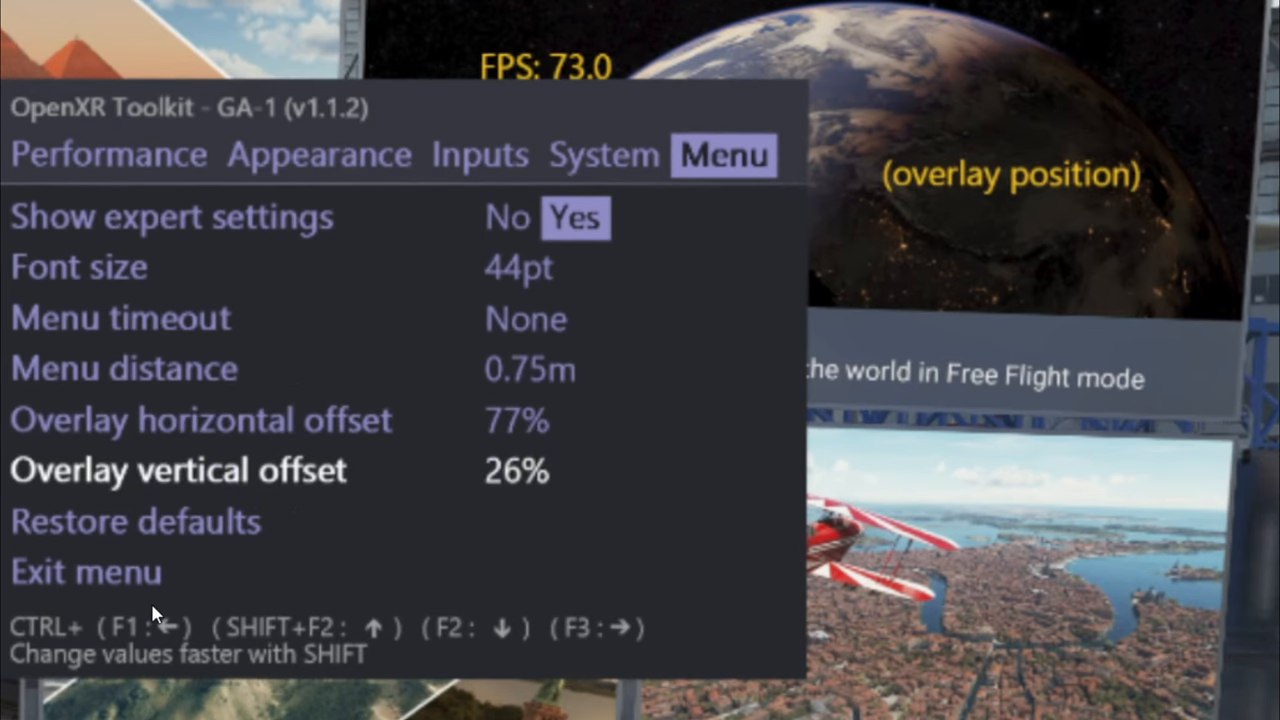
pyautogui.click(84, 572)
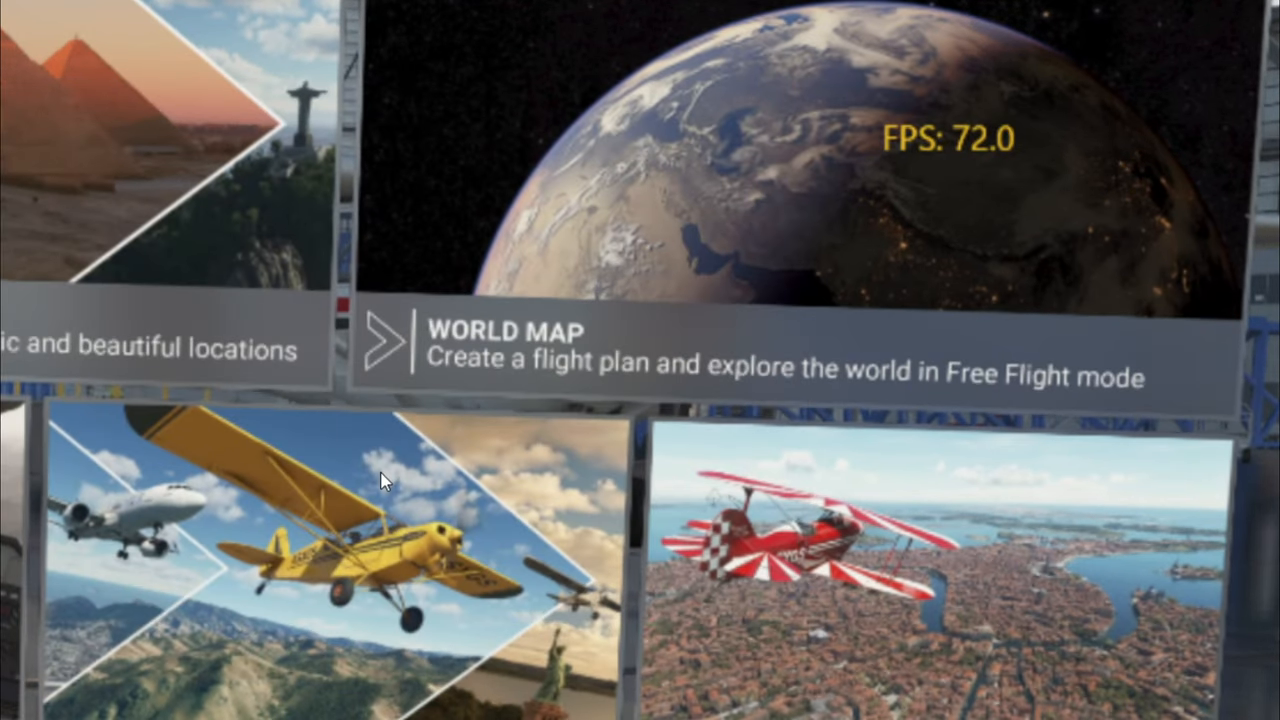